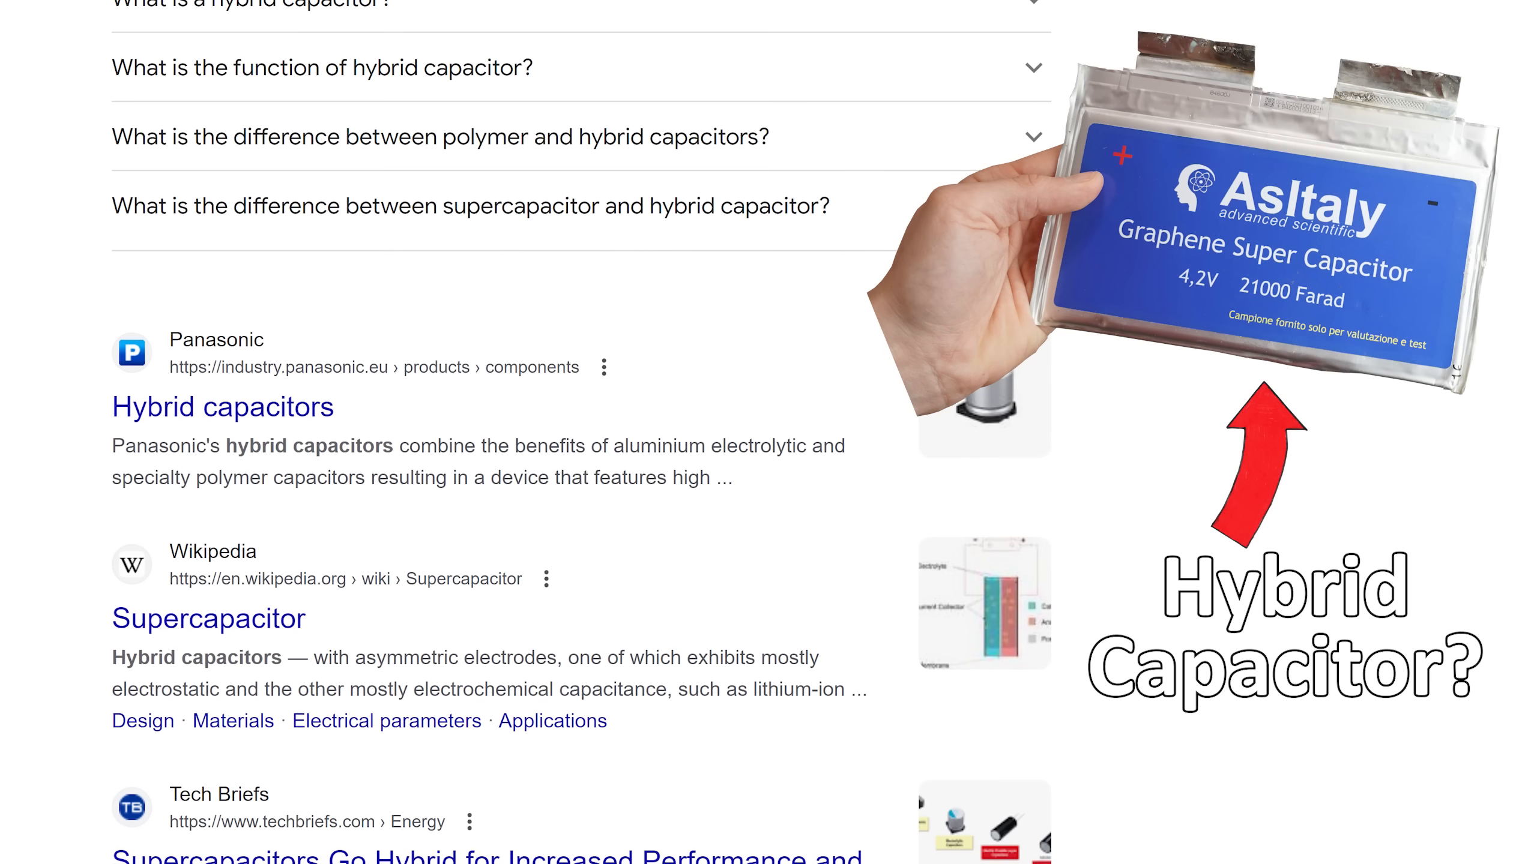
scroll("down", 3)
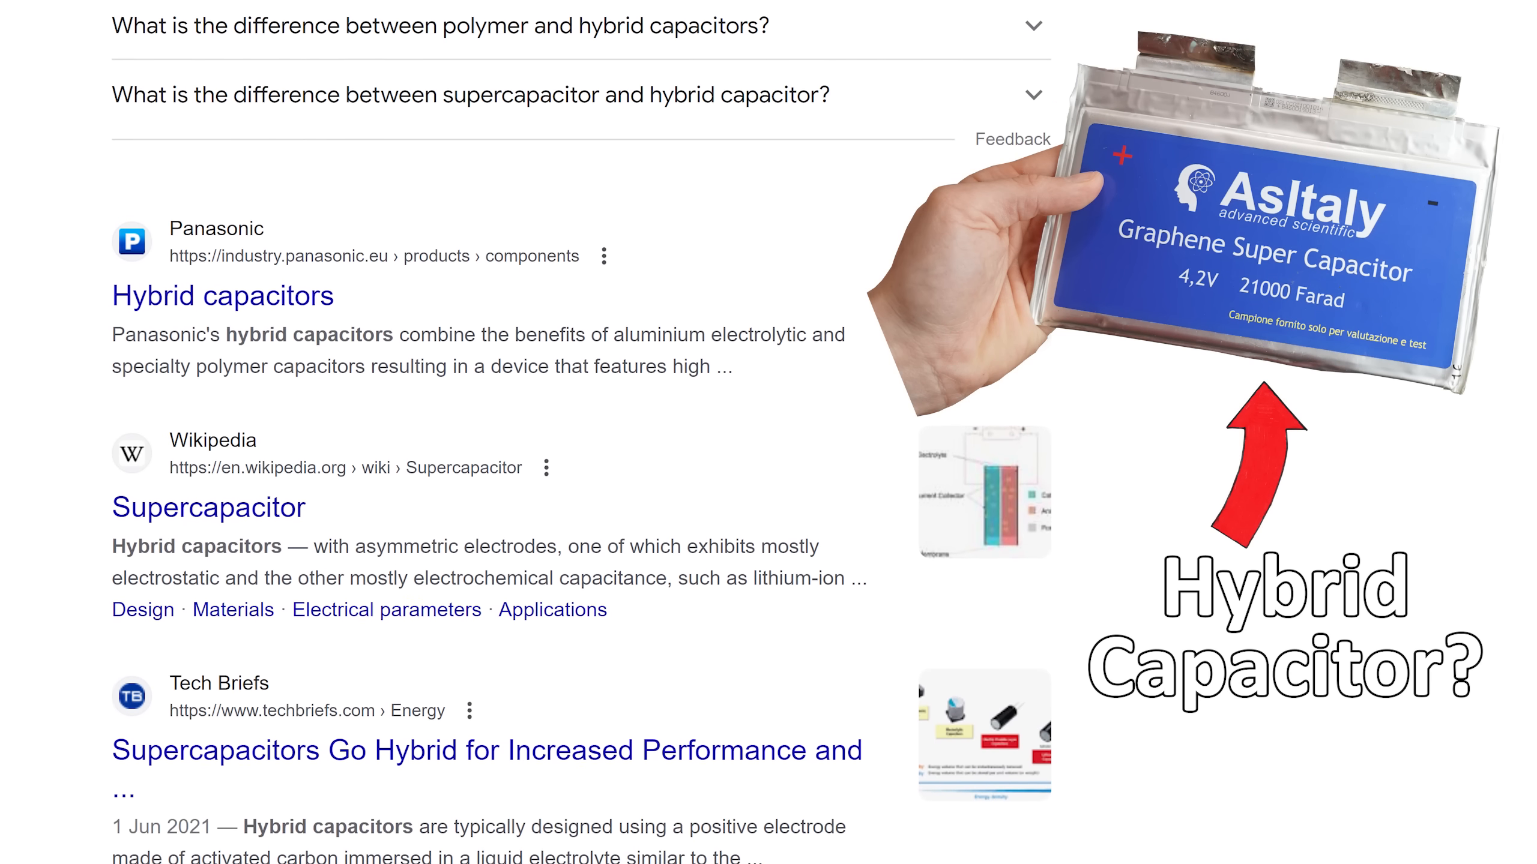
scroll("down", 3)
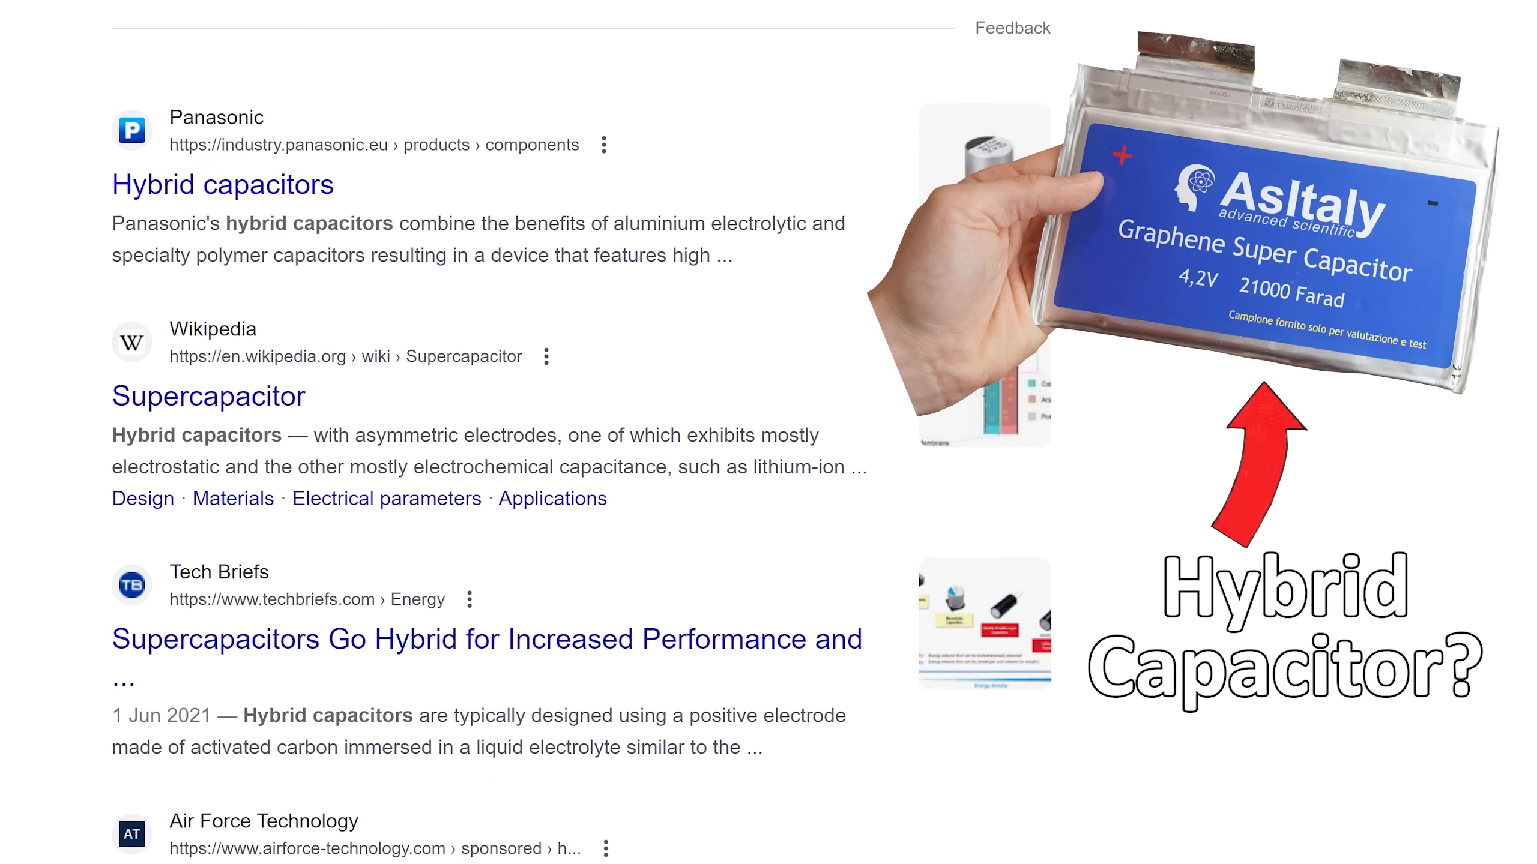